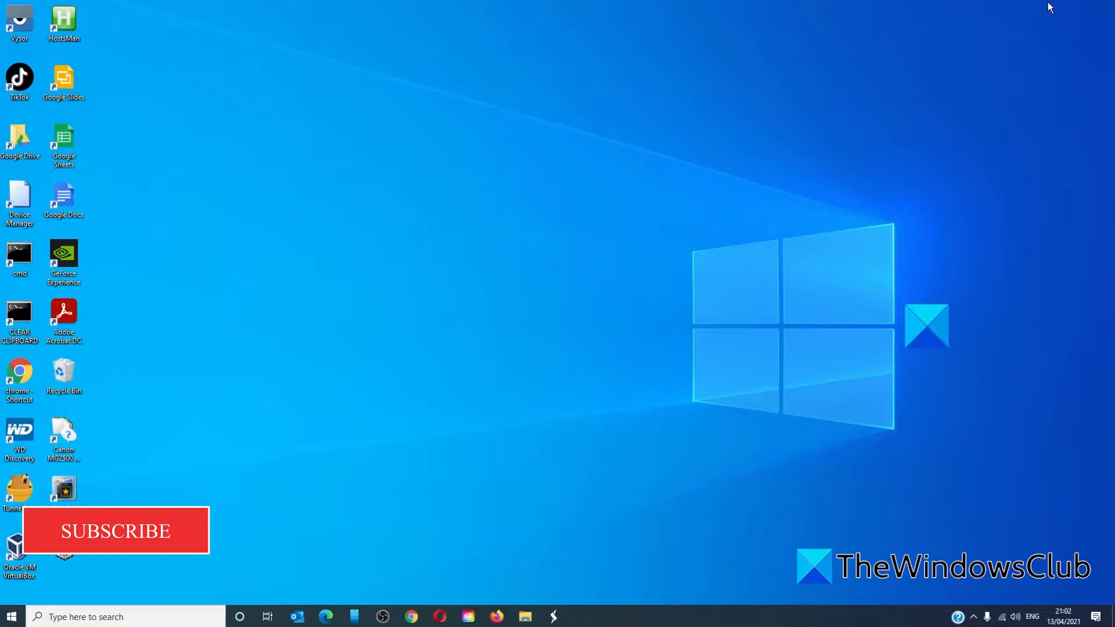
pyautogui.moveTo(124, 420)
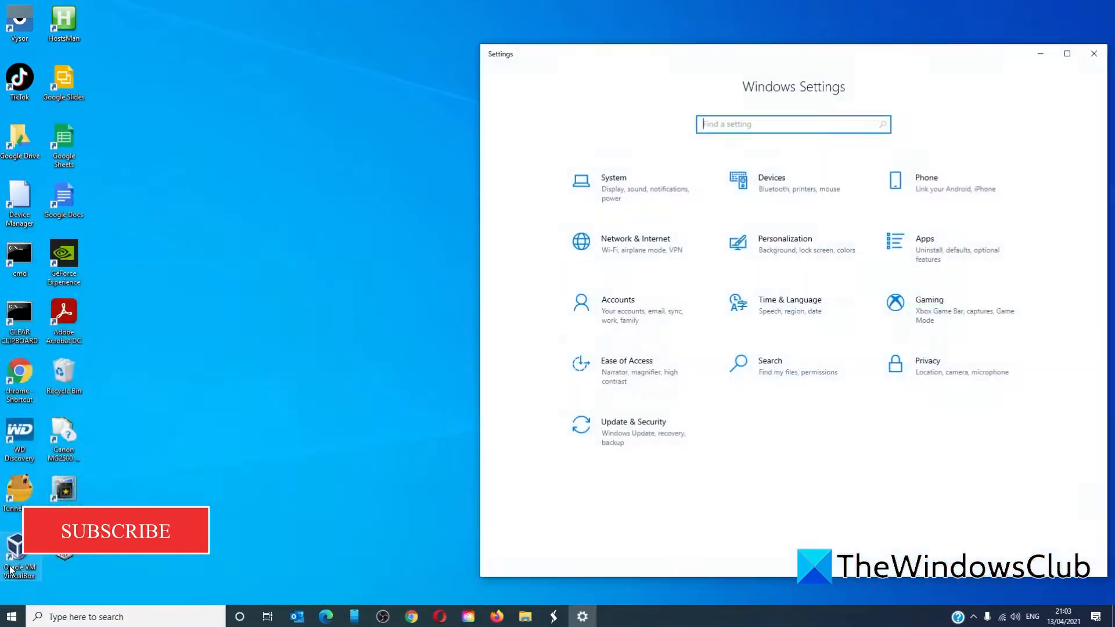
# Reset default apps to Microsoft's recommended defaults under Settings > Apps > Default apps, then close Settings.
pyautogui.click(924, 248)
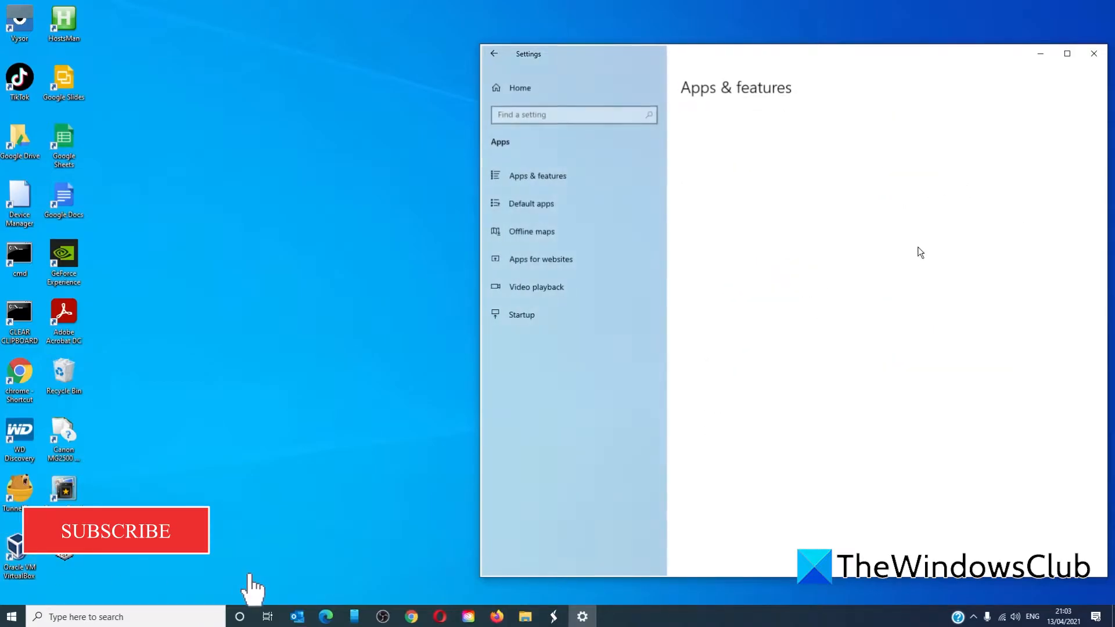
pyautogui.click(529, 202)
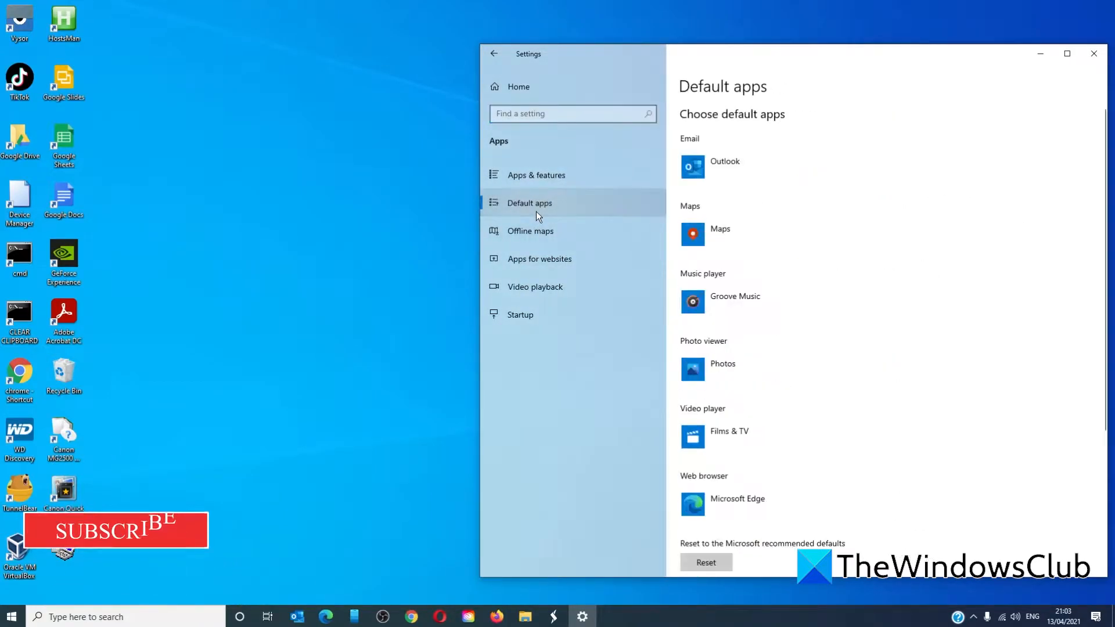
pyautogui.scroll(-3)
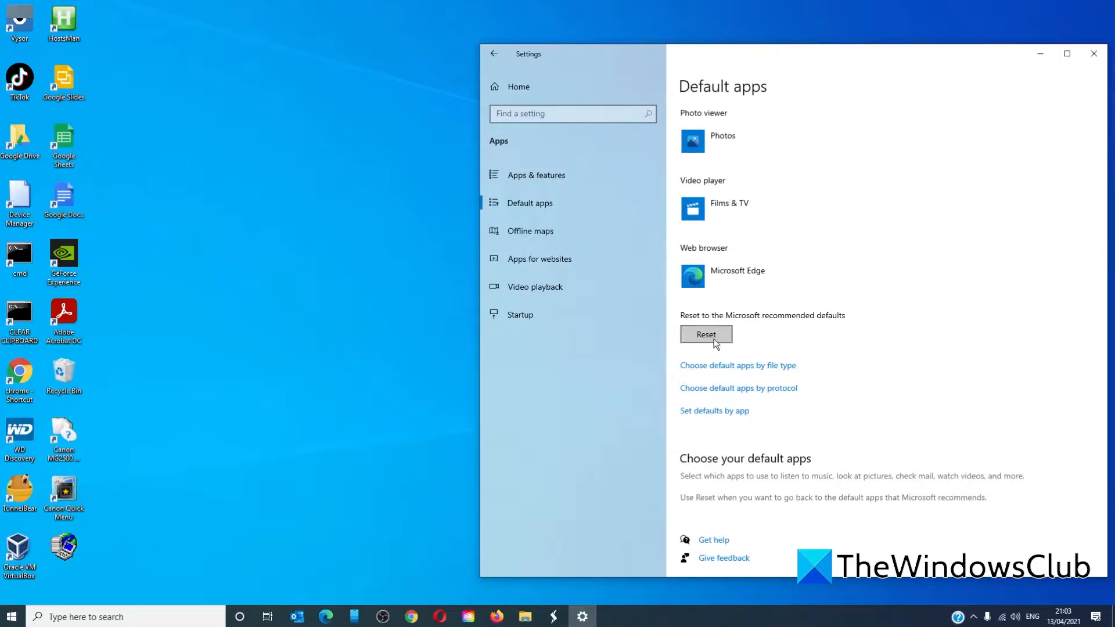
pyautogui.moveTo(1094, 54)
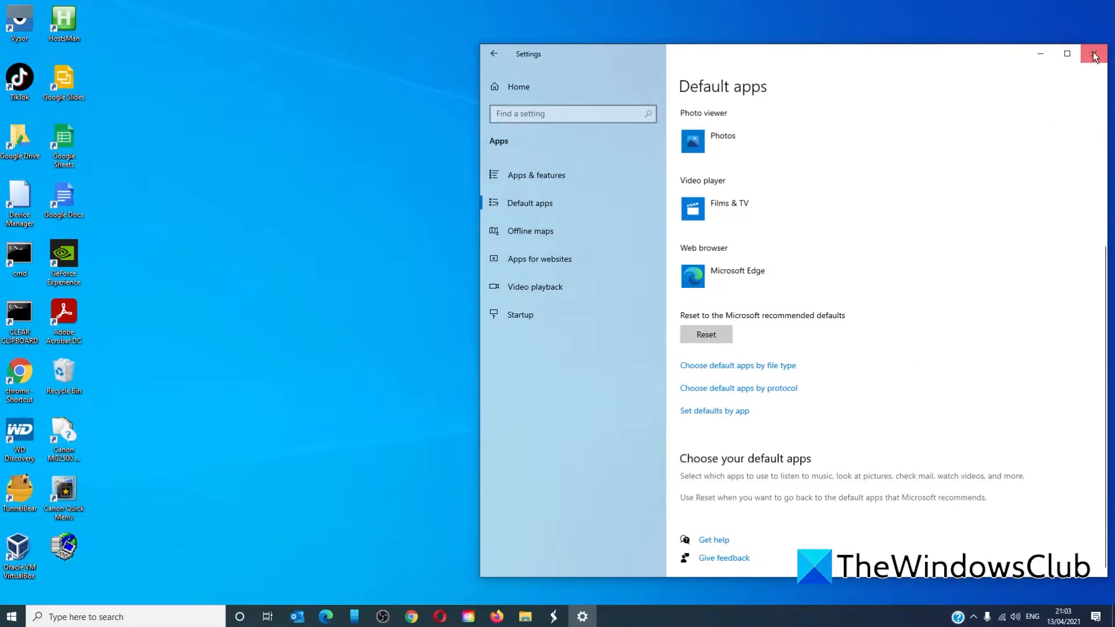
pyautogui.click(1094, 54)
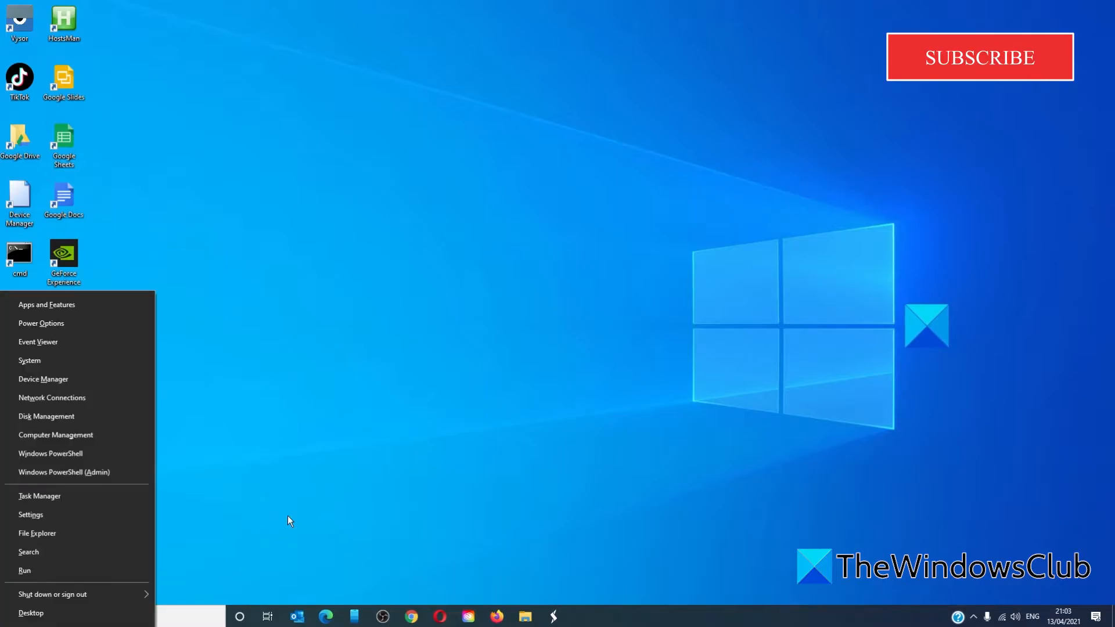
pyautogui.moveTo(284, 485)
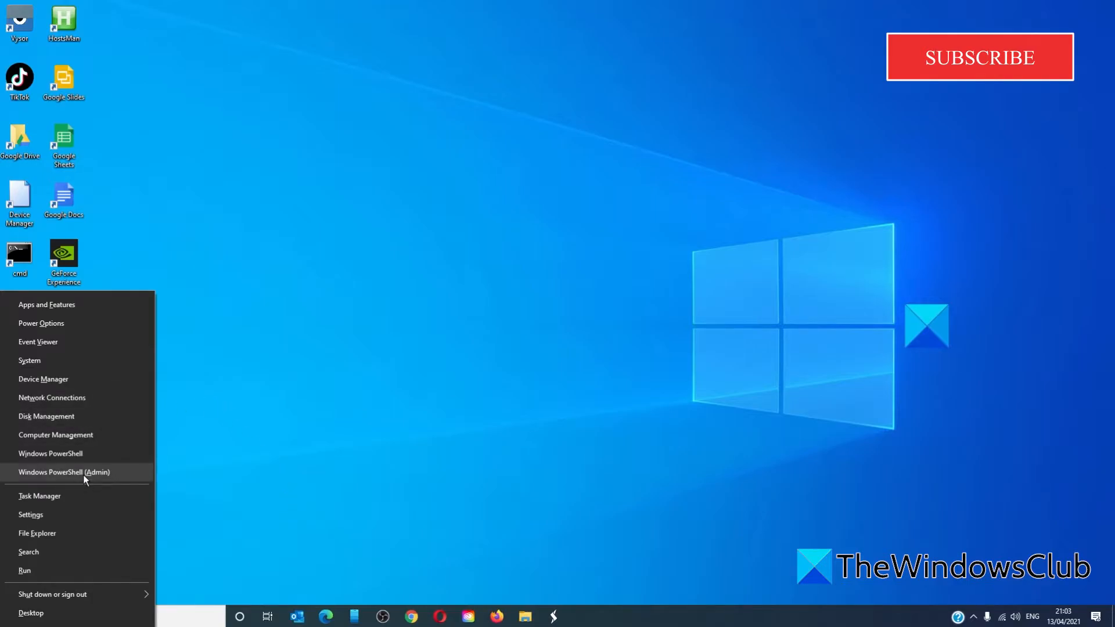
# Launch Windows PowerShell (Admin) from the Win+X Power User Menu.
pyautogui.click(64, 472)
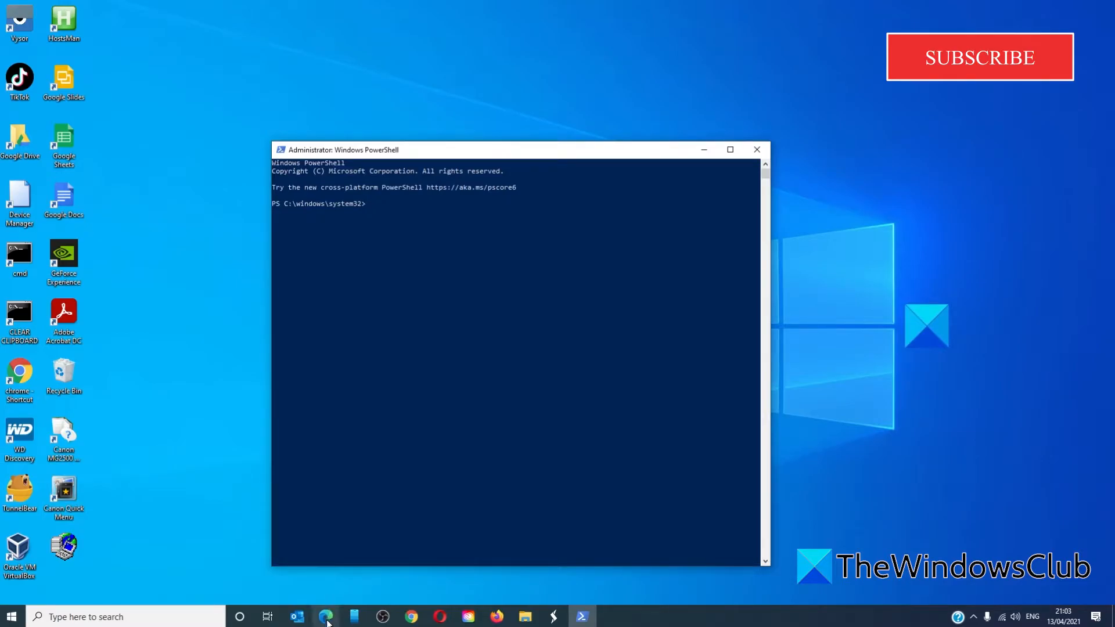
# Copy the Get-AppXPackage re-registration command from the TWINUI article and run it in admin PowerShell.
pyautogui.click(325, 617)
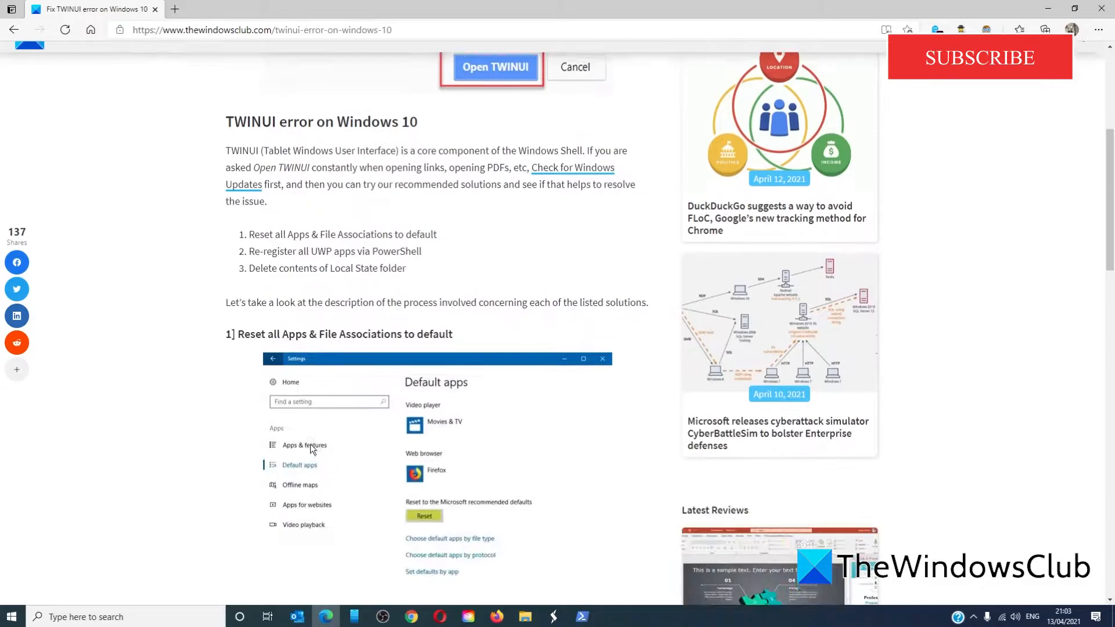
pyautogui.scroll(-3)
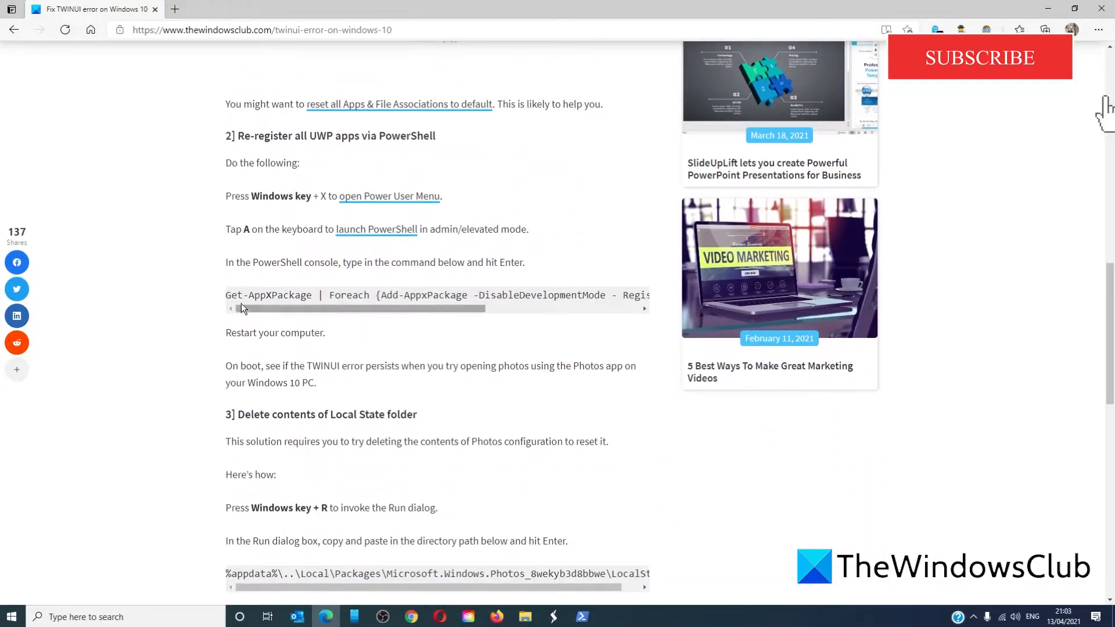
pyautogui.moveTo(226, 295); pyautogui.dragTo(624, 295)
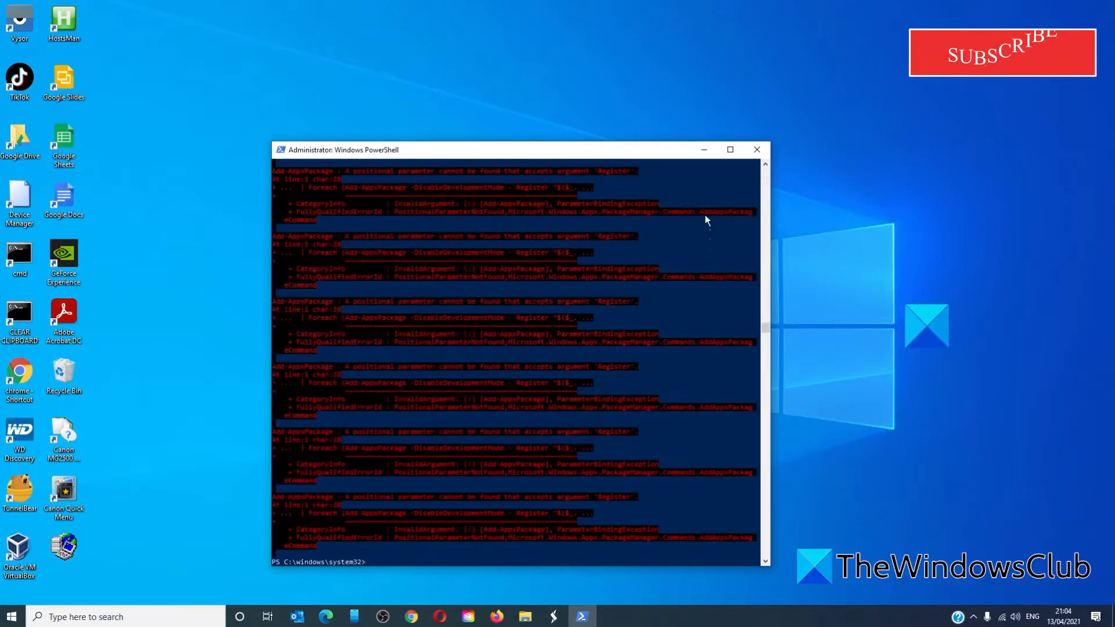
pyautogui.click(756, 149)
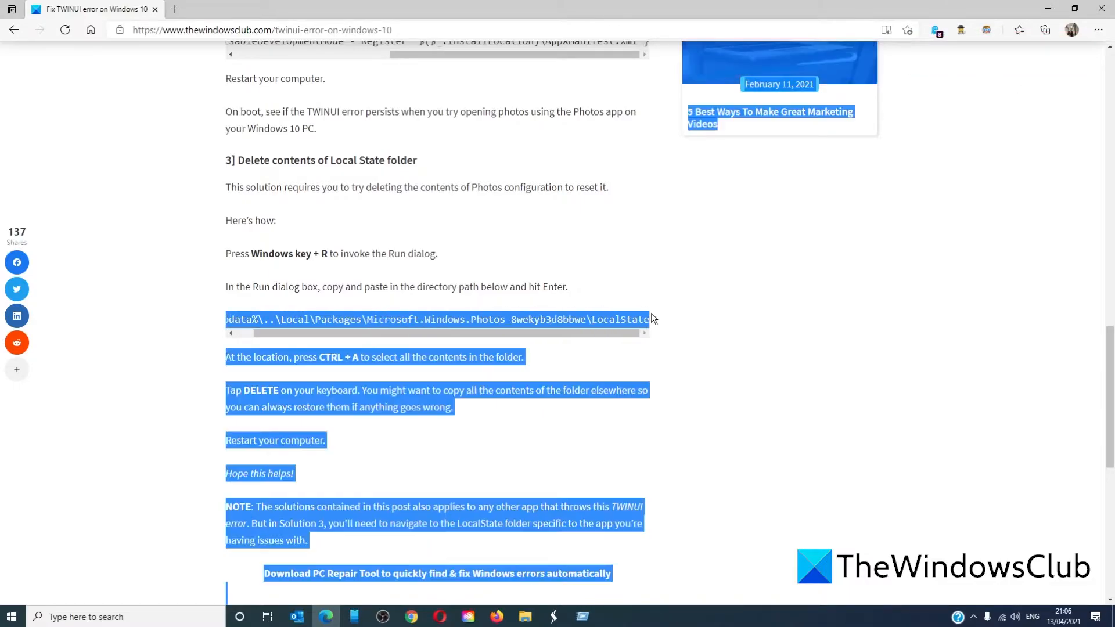
# Select and copy the Photos LocalState folder path from the article's solution 3.
pyautogui.click(650, 319)
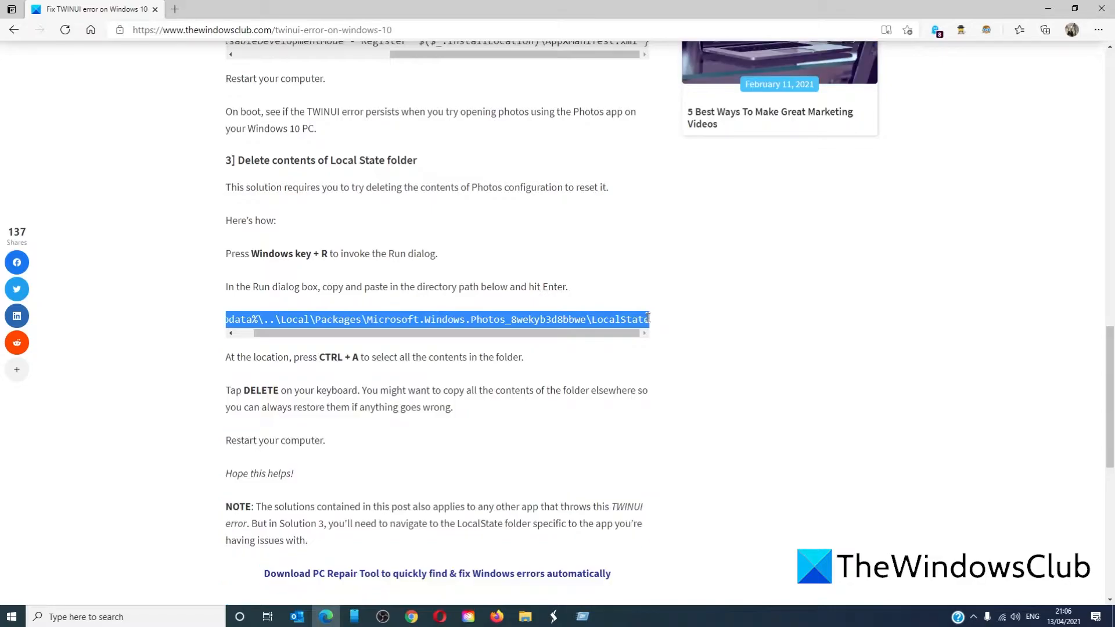
pyautogui.moveTo(943, 386)
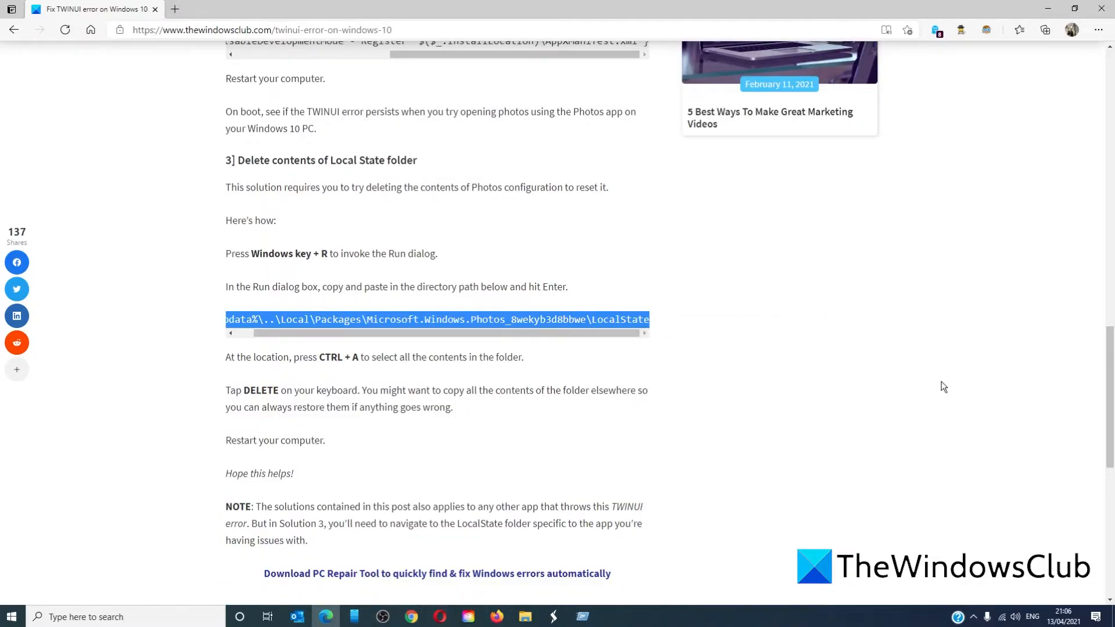
pyautogui.press('Win+r')
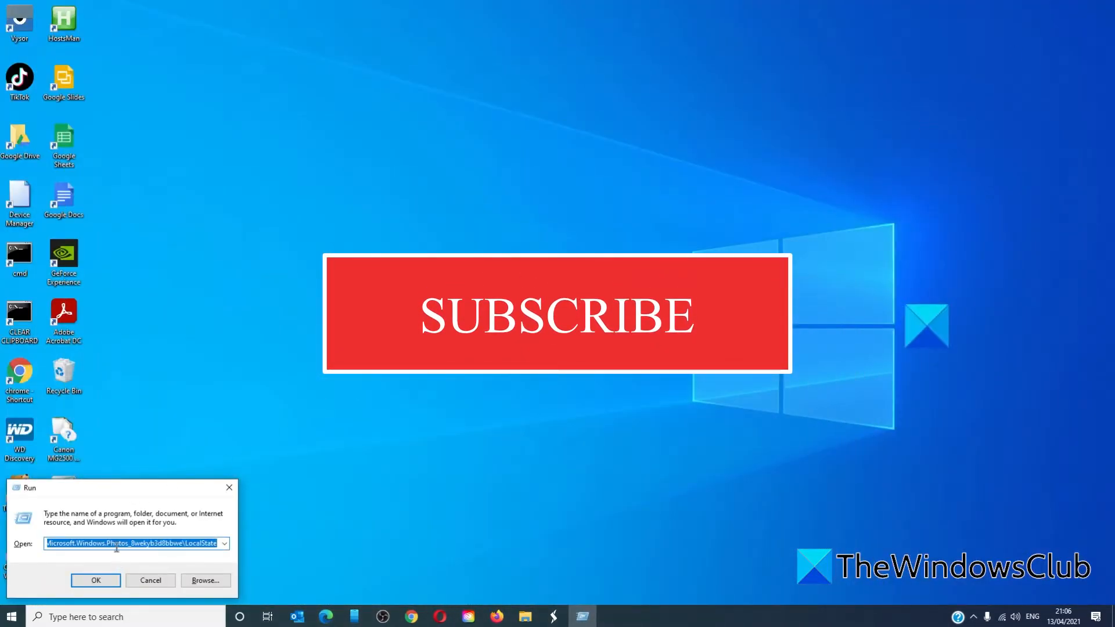
# Open the pasted Photos LocalState path from the Run dialog.
pyautogui.click(96, 580)
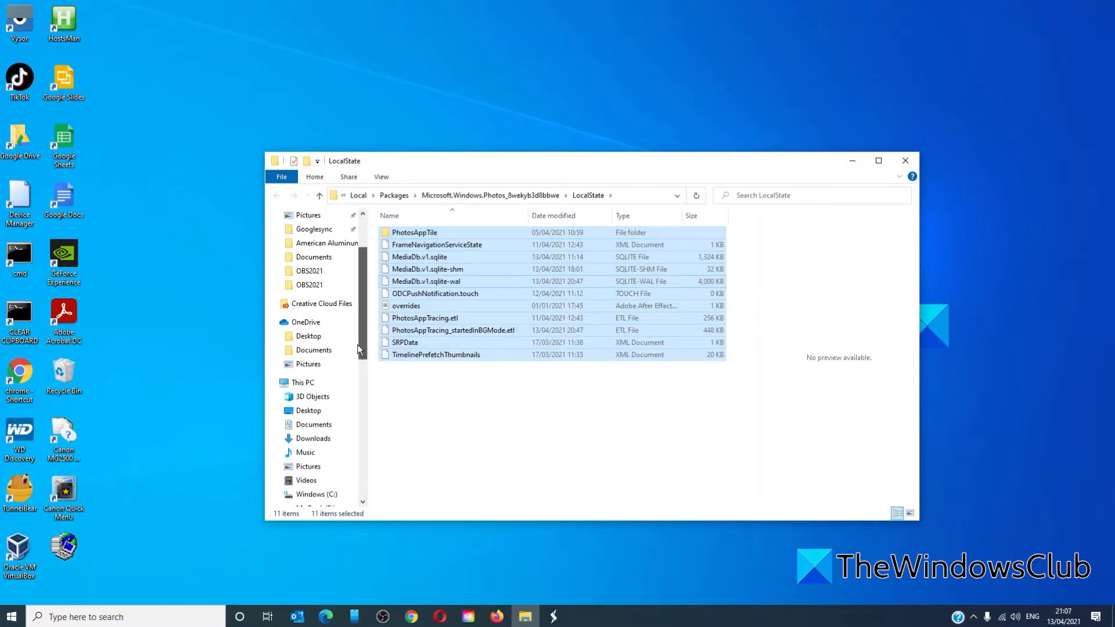
# Select all 11 items in the Photos LocalState folder, then close File Explorer.
pyautogui.click(276, 261)
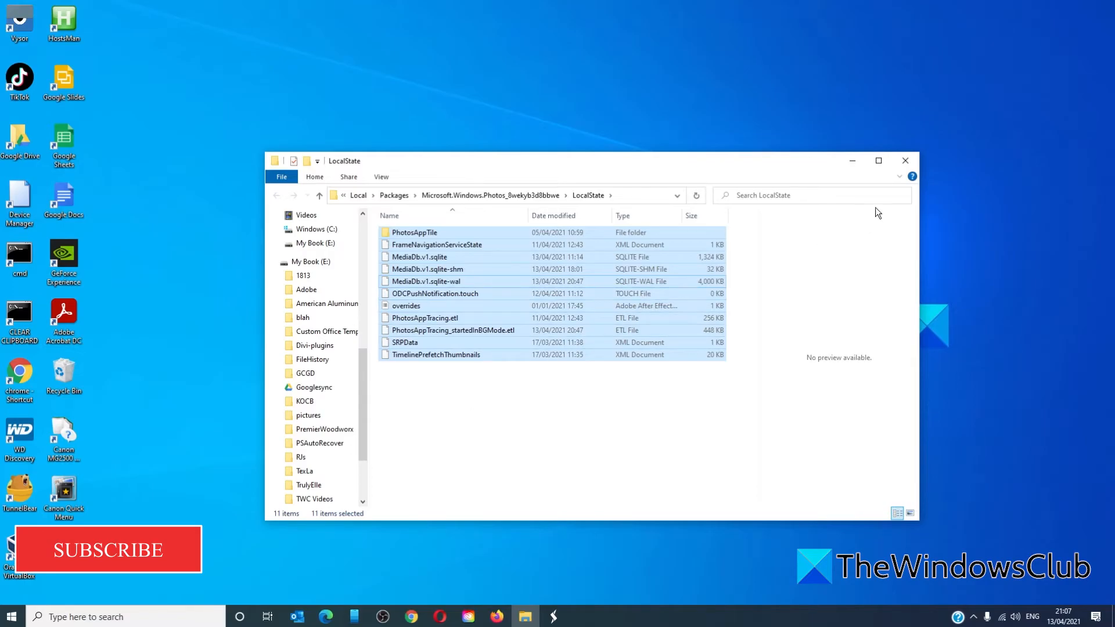
pyautogui.click(905, 161)
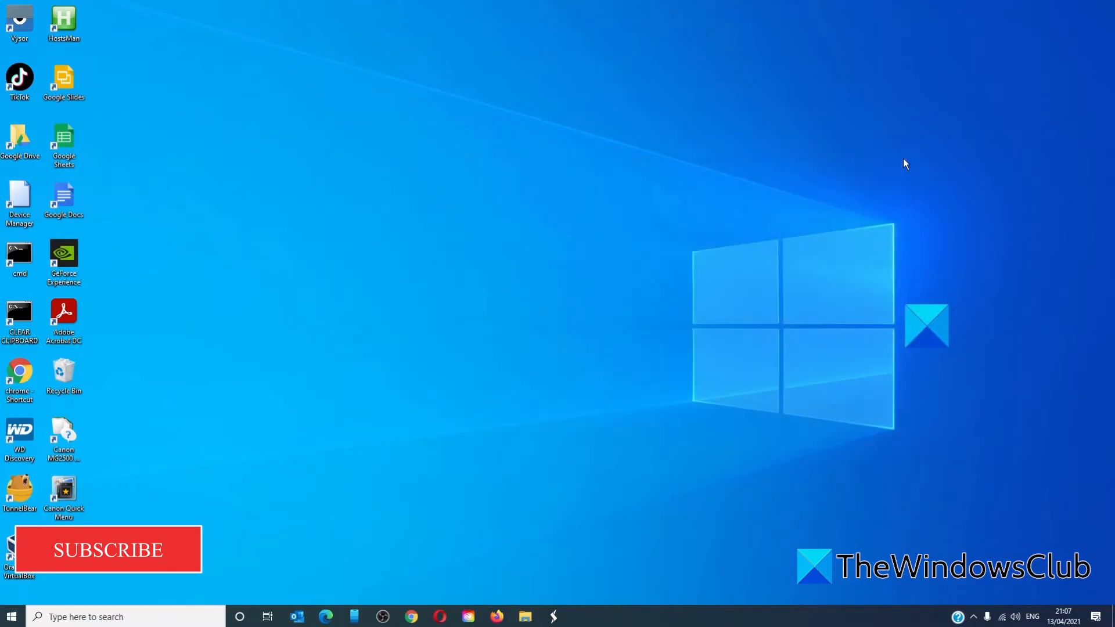
pyautogui.moveTo(431, 495)
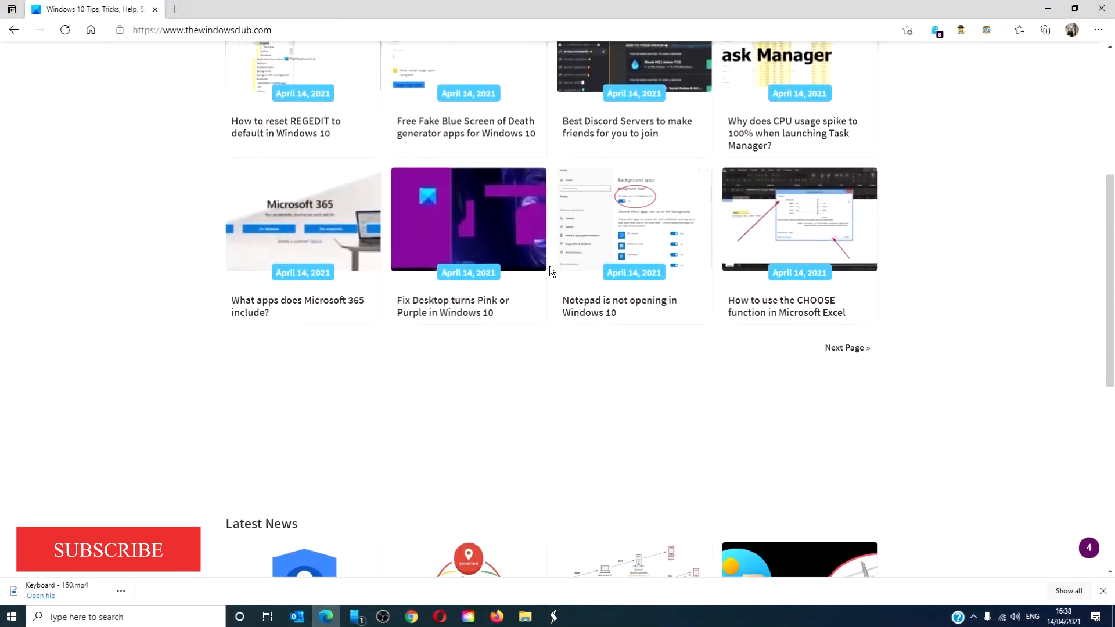
# Scroll thewindowsclub.com home page to the Latest News and Latest Reviews listings.
pyautogui.scroll(-3)
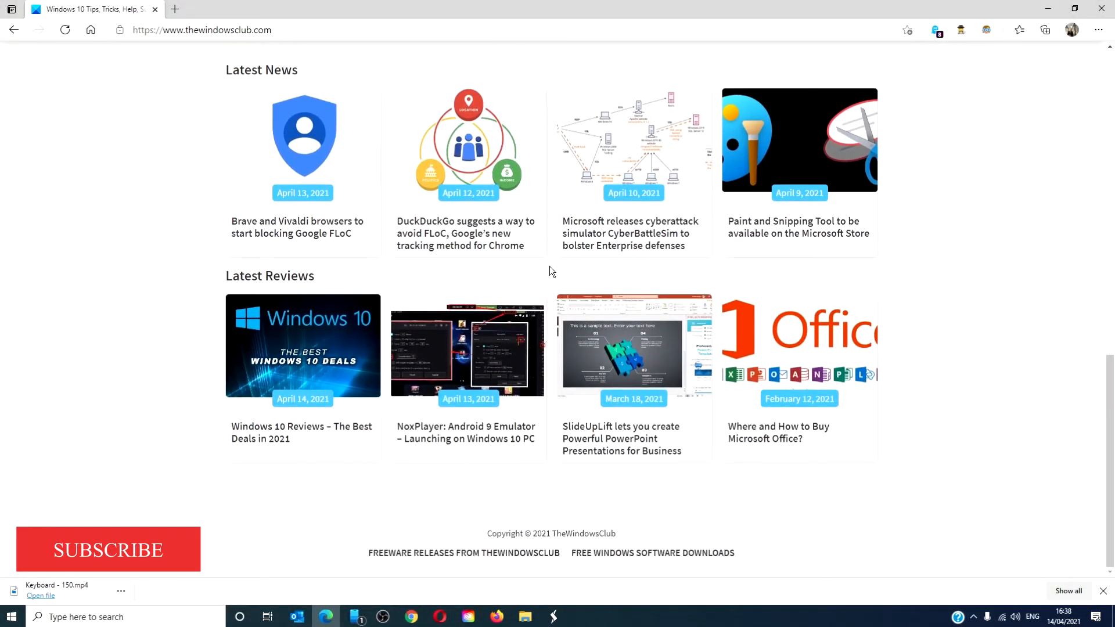
pyautogui.scroll(3)
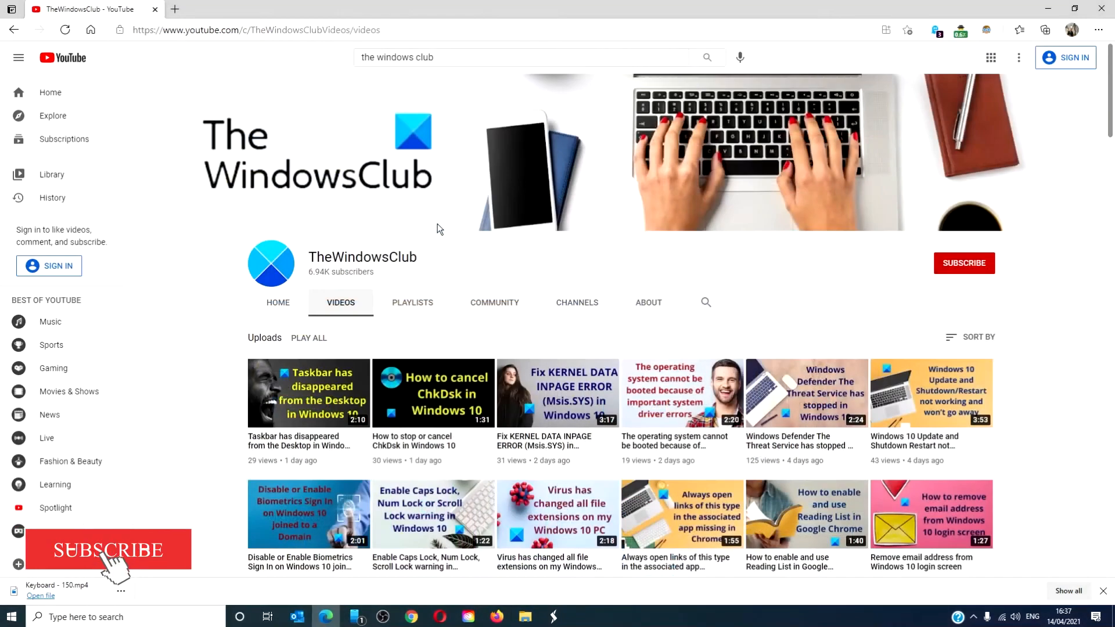
# Scroll through the uploads on TheWindowsClub YouTube channel's Videos page.
pyautogui.scroll(-3)
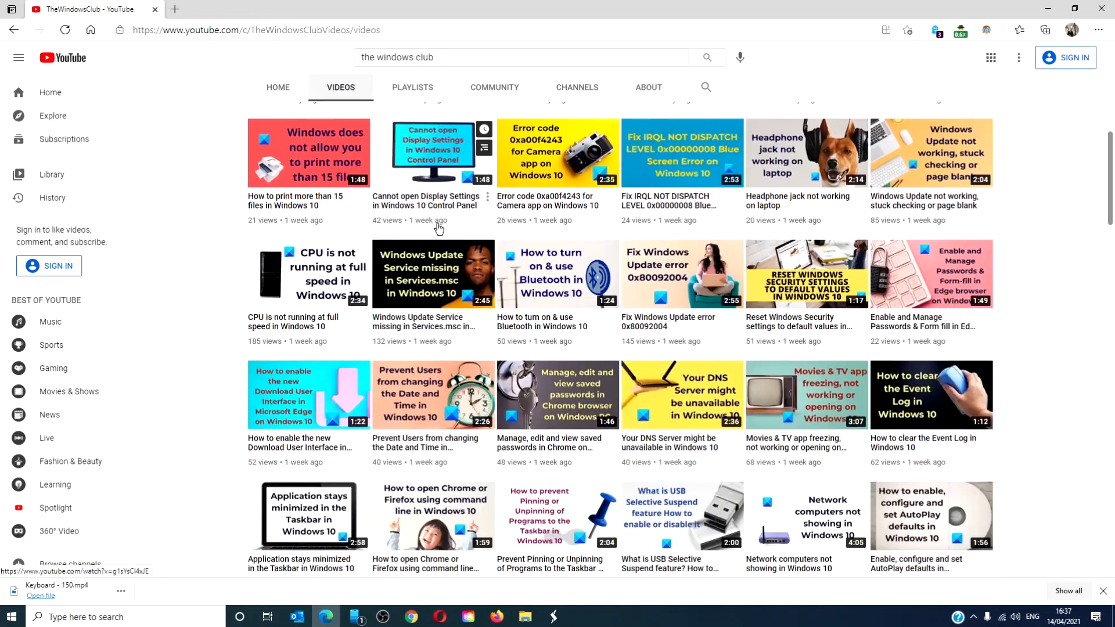
pyautogui.scroll(-3)
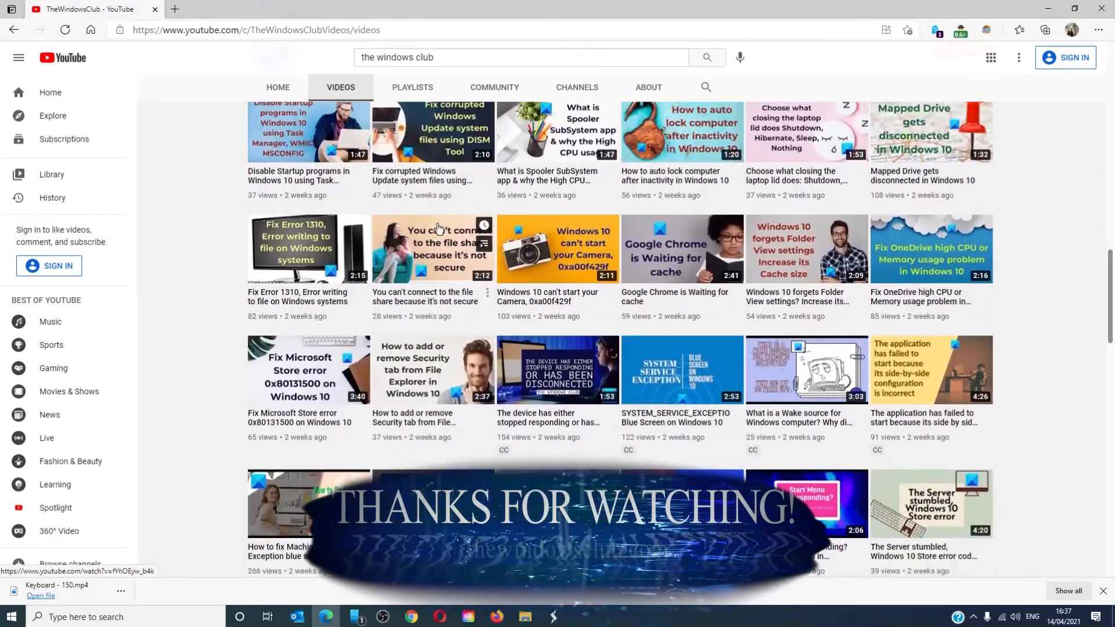
pyautogui.scroll(-3)
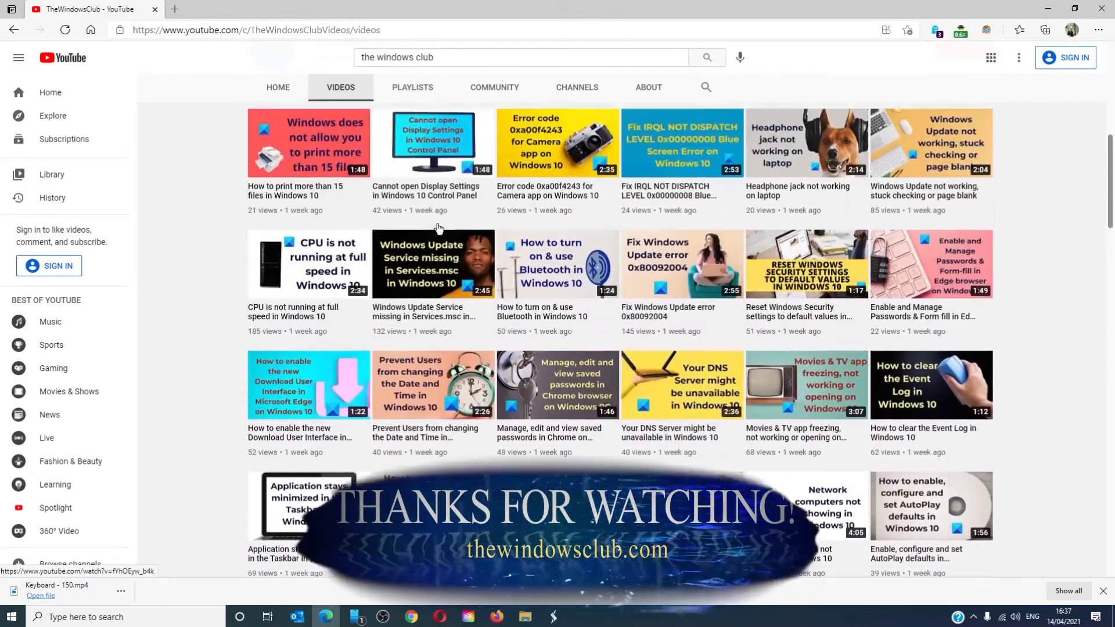